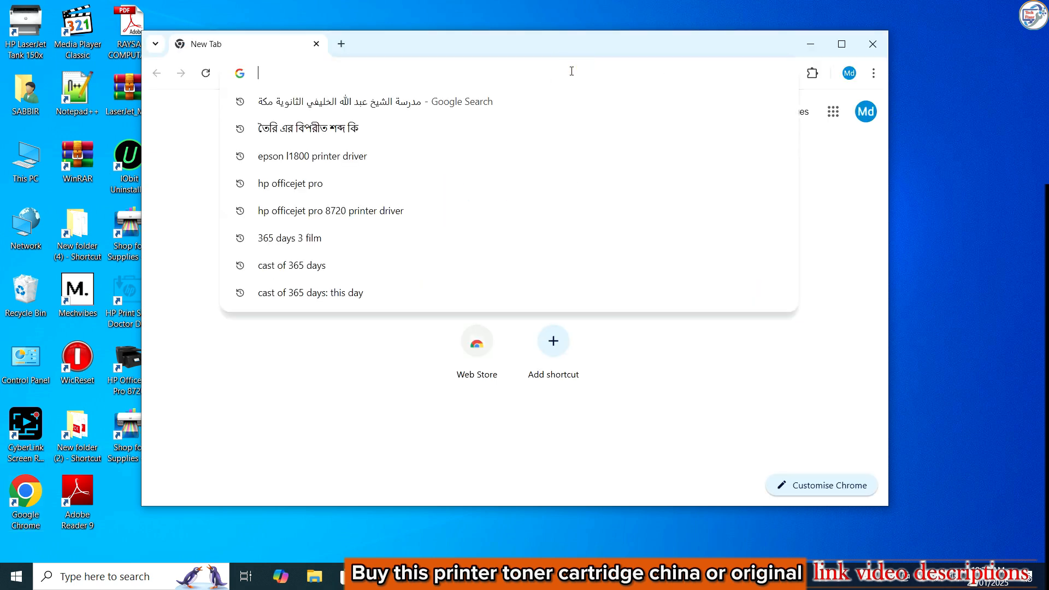
# Search Google for 'canon mf8280cw driver'.
pyautogui.write('cano')
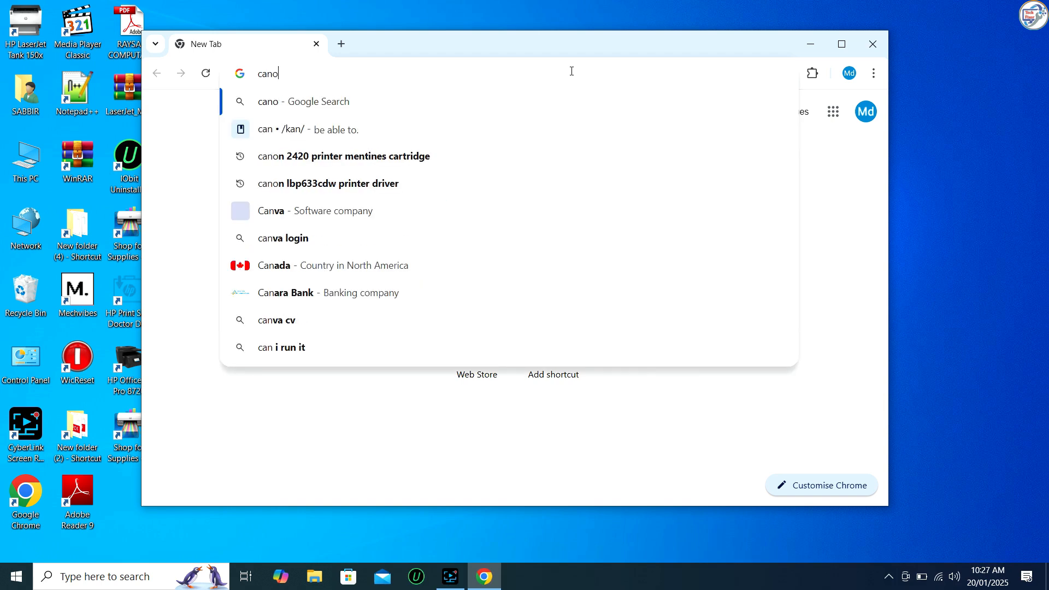
pyautogui.write('n')
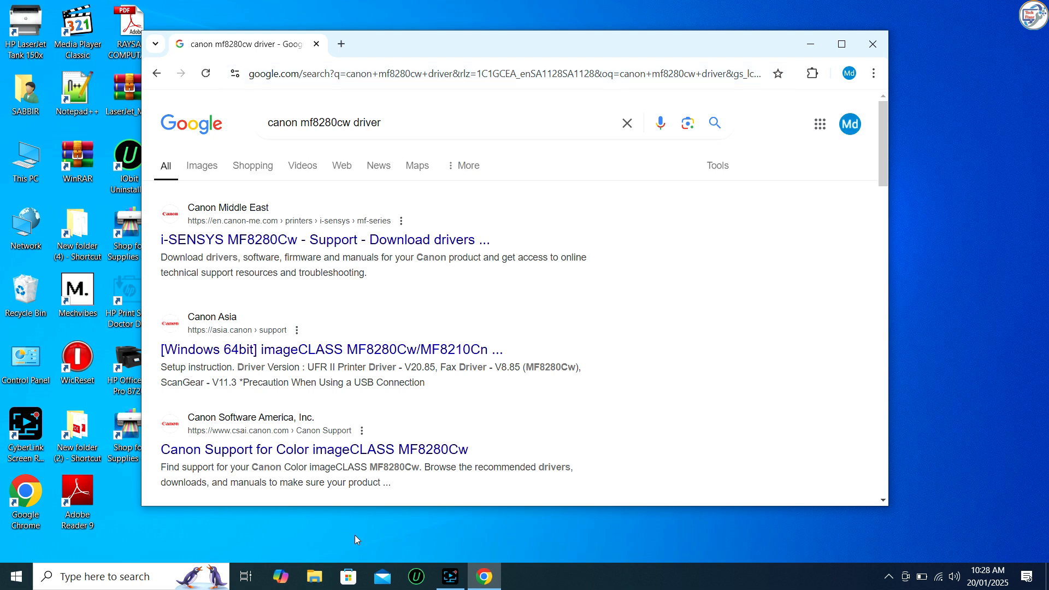
# Open Canon Middle East's MF8280Cw support page, accept cookies, and restore the browser window.
pyautogui.click(311, 239)
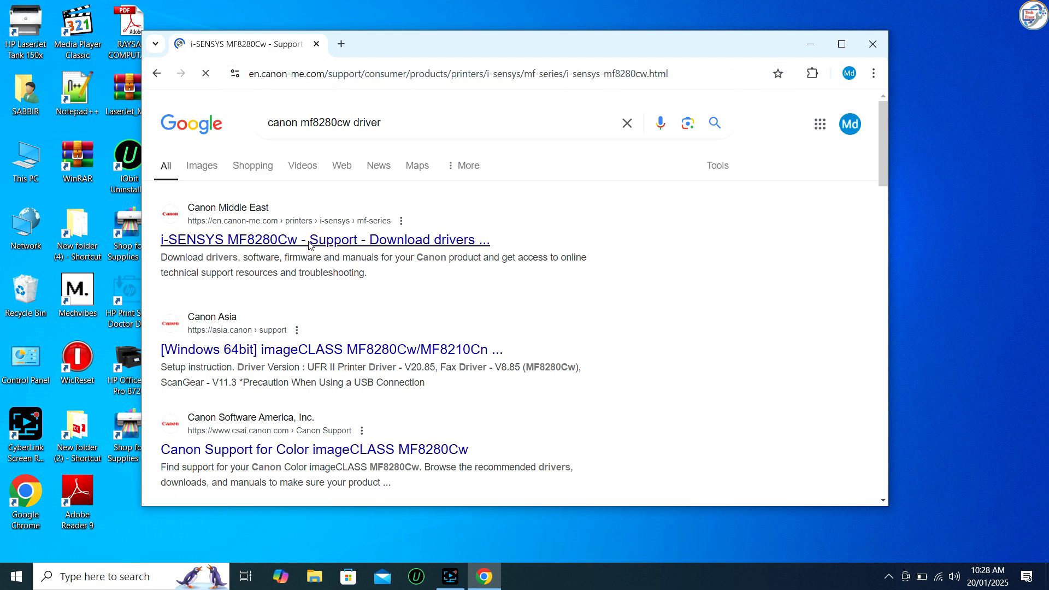
pyautogui.click(311, 240)
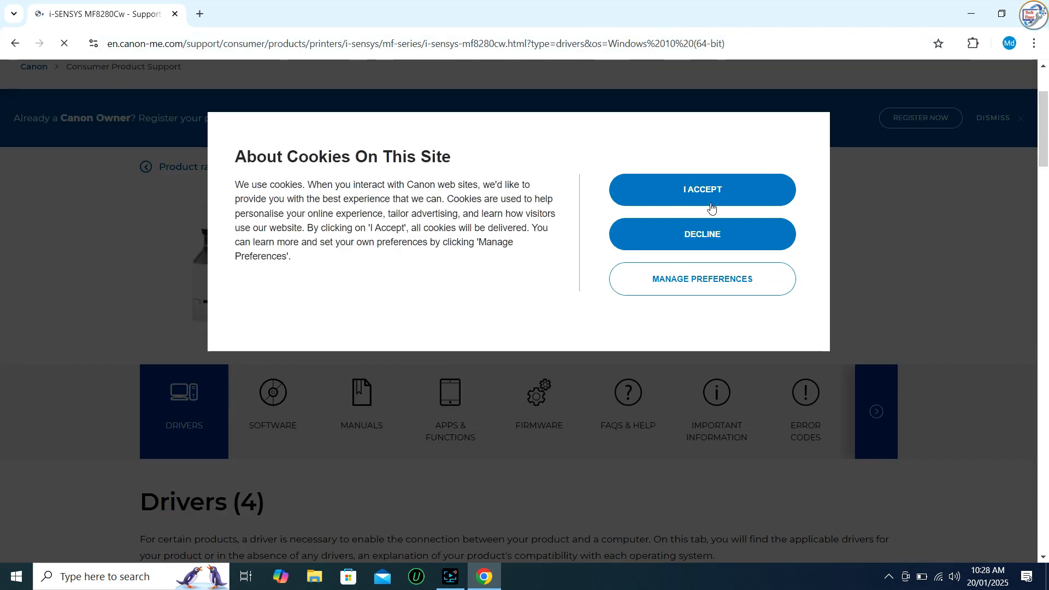
pyautogui.click(702, 189)
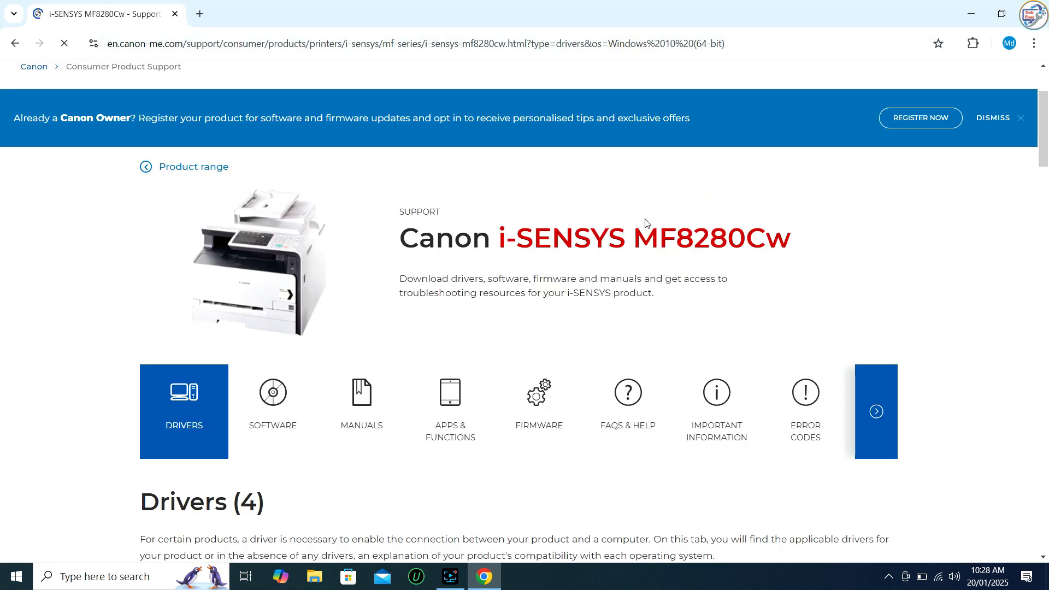
pyautogui.moveTo(476, 371)
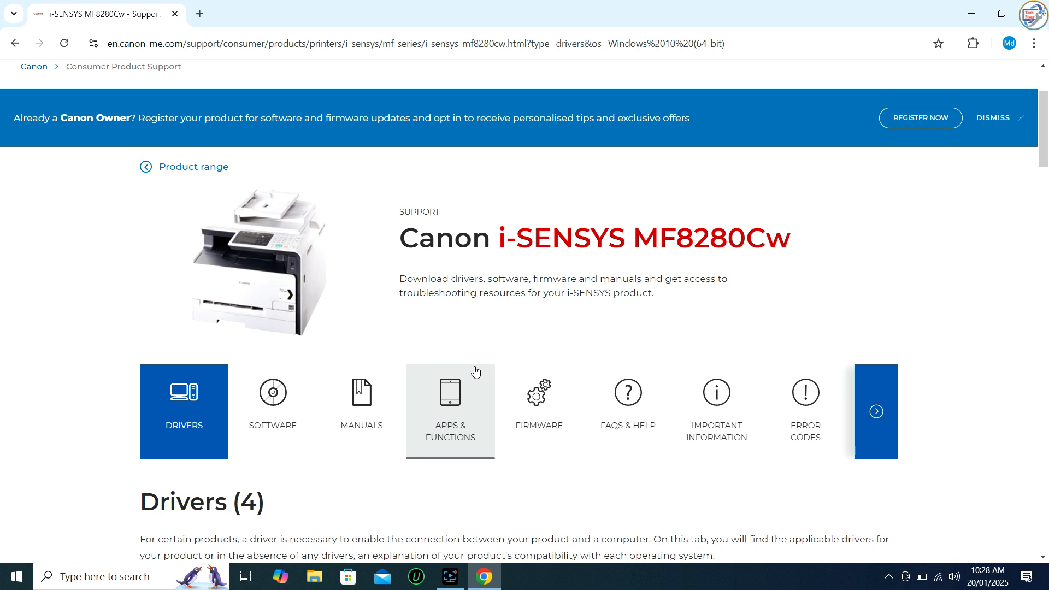
pyautogui.scroll(-3)
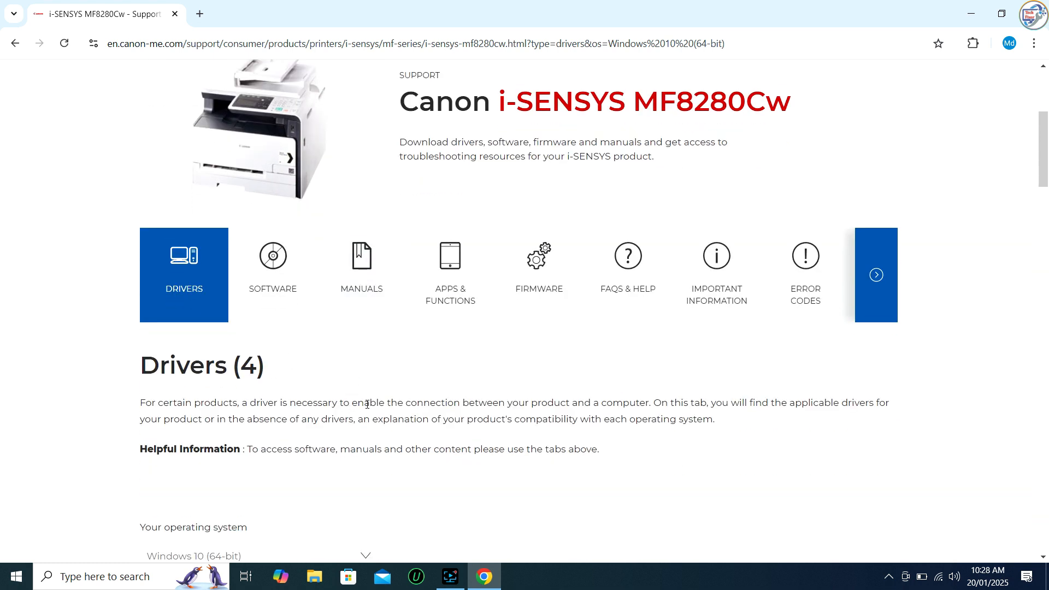
pyautogui.scroll(-3)
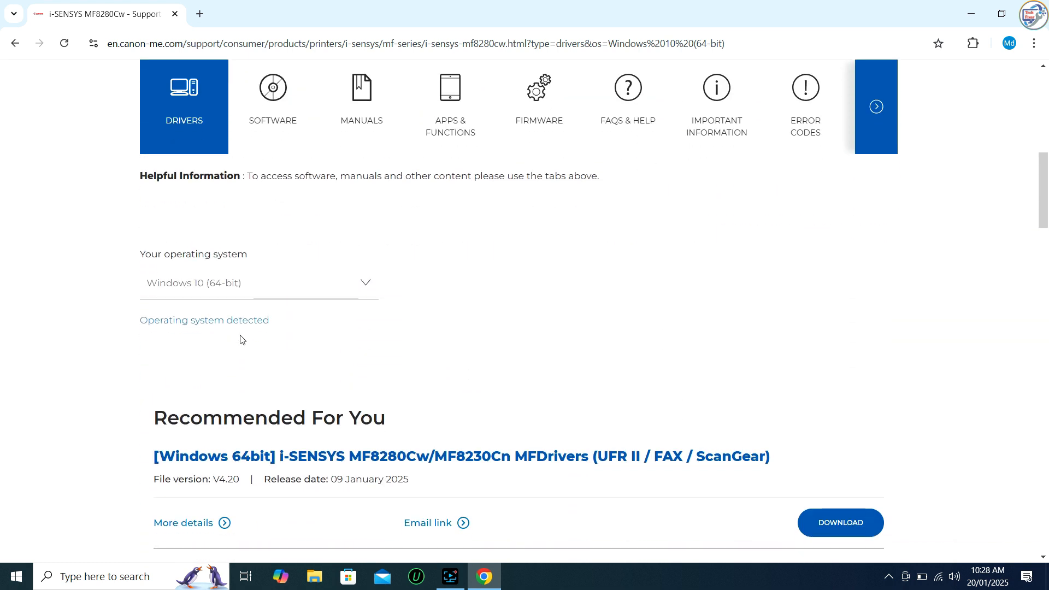
pyautogui.click(258, 283)
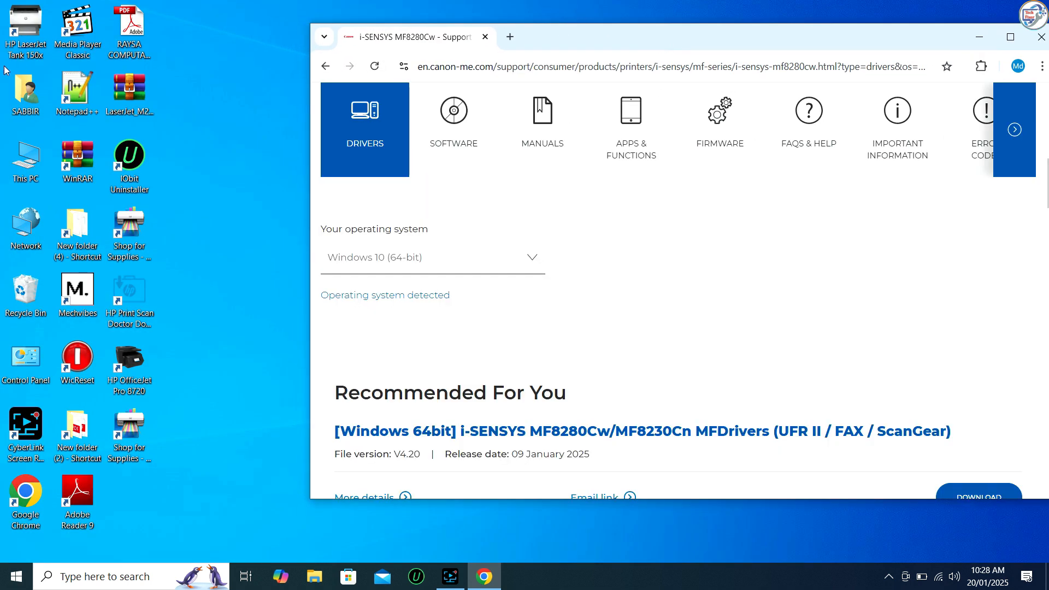
# Confirm in This PC's properties that Windows 10 is 64-bit, then maximize Chrome.
pyautogui.rightClick(26, 155)
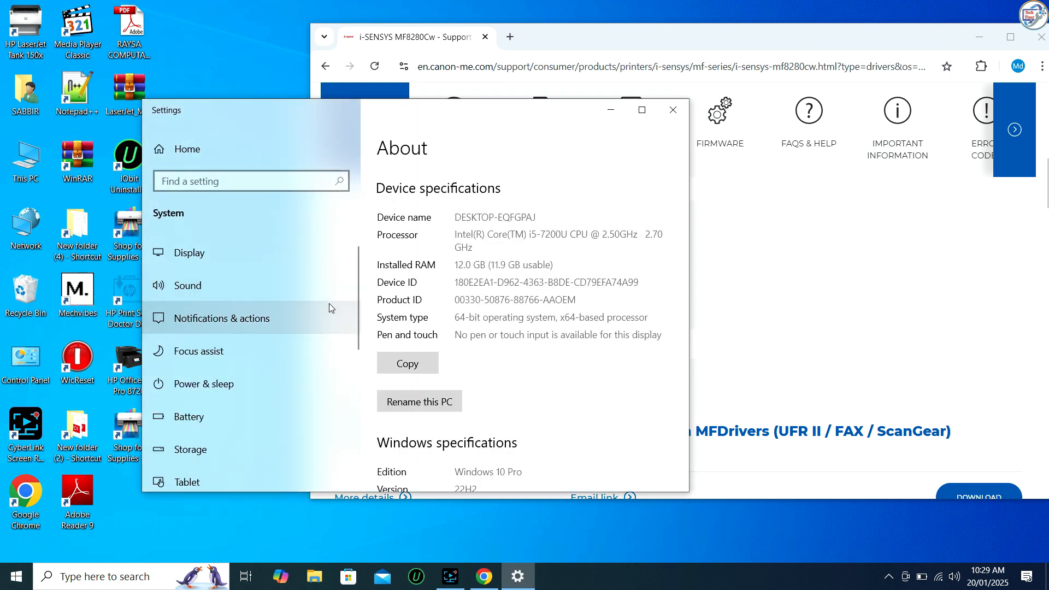
pyautogui.doubleClick(466, 317)
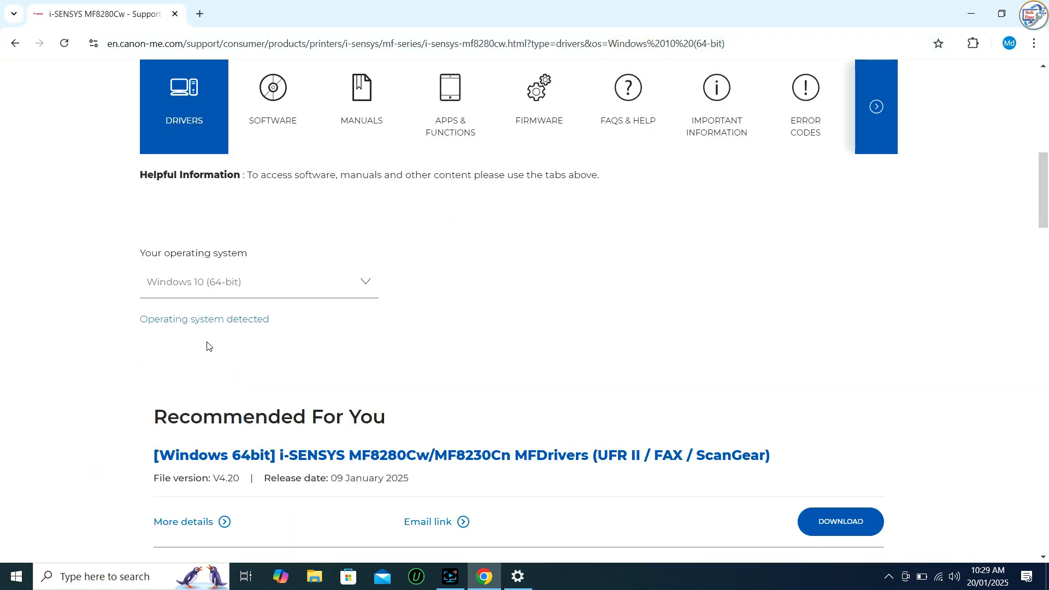
# Download the recommended Windows 64-bit MFDrivers package after agreeing to the license.
pyautogui.scroll(-3)
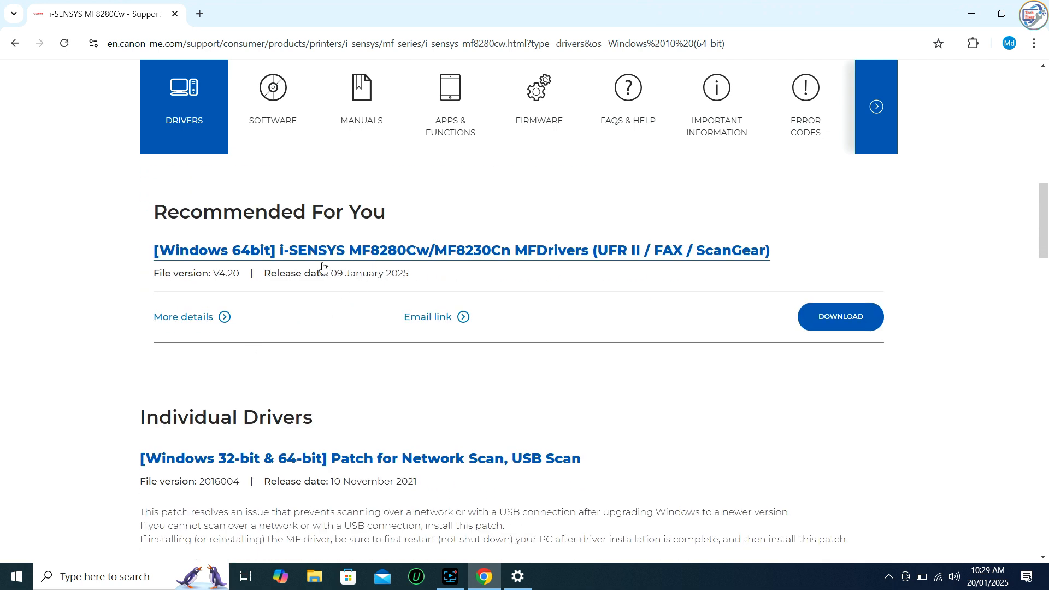
pyautogui.moveTo(710, 259)
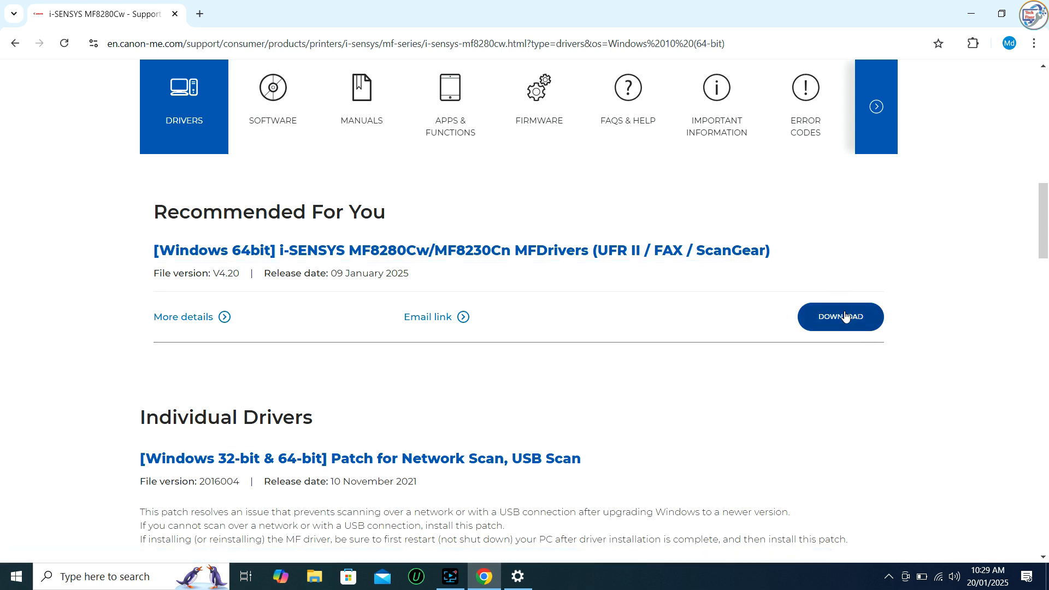
pyautogui.click(840, 317)
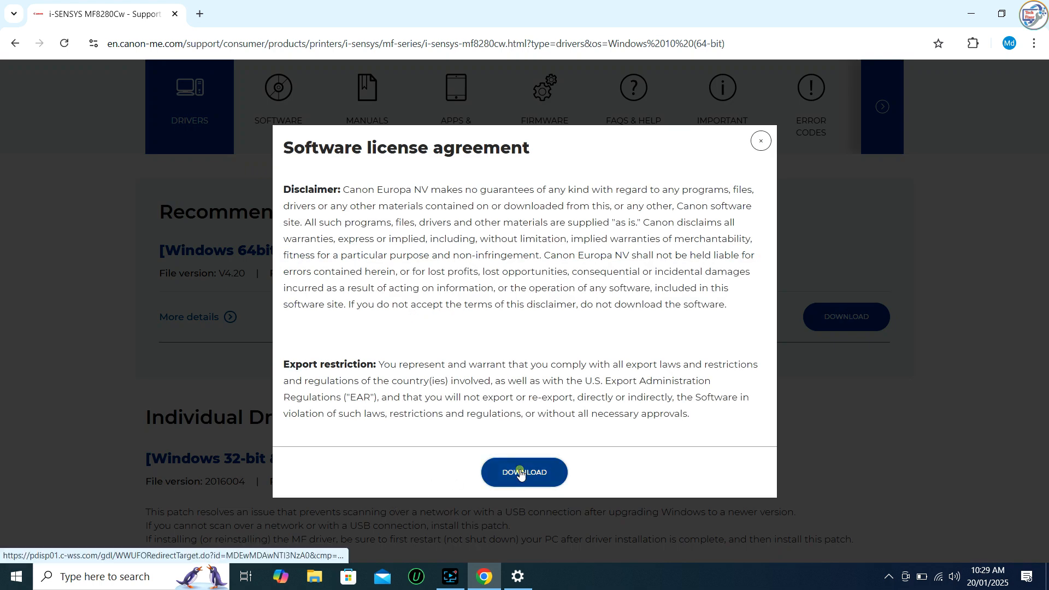
pyautogui.click(524, 472)
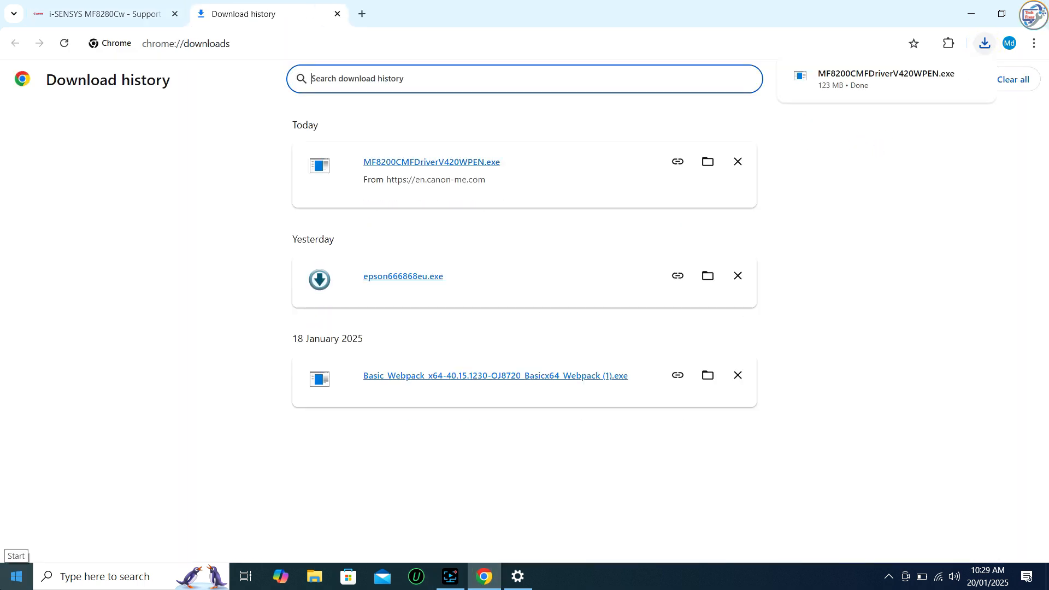
# Show MF8200CMFDriverV420WPEN.exe in the Downloads folder and run the installer.
pyautogui.click(707, 161)
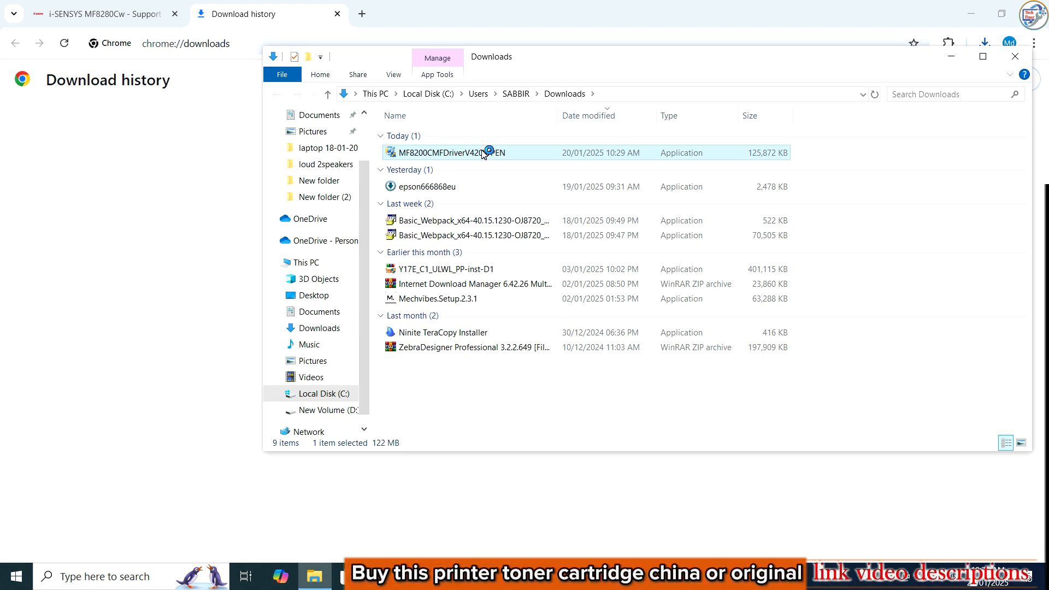
pyautogui.doubleClick(449, 152)
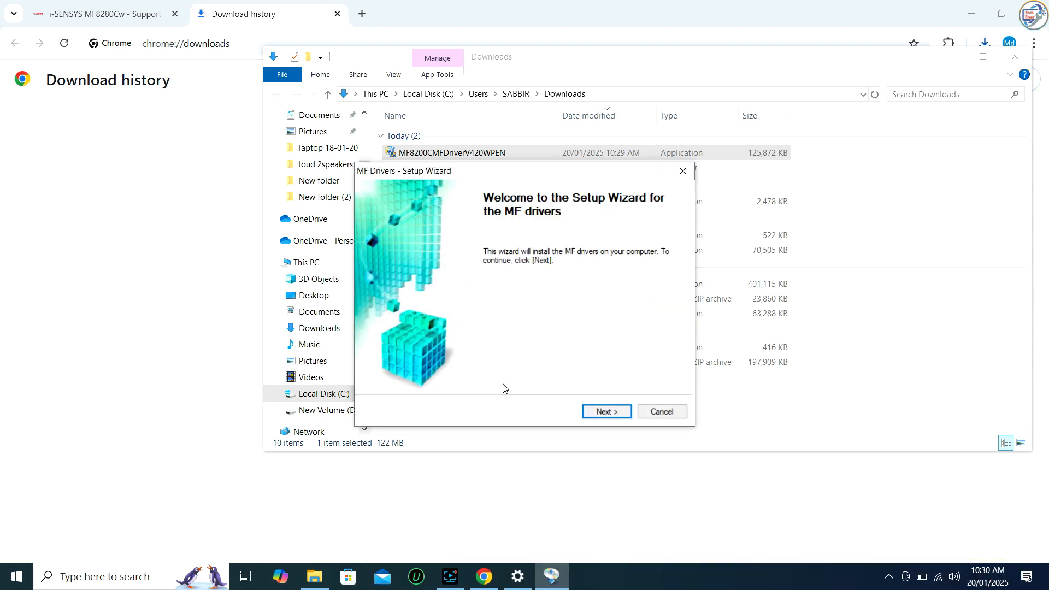
# Get past the welcome page, accept the license, and choose Network Connection.
pyautogui.click(606, 411)
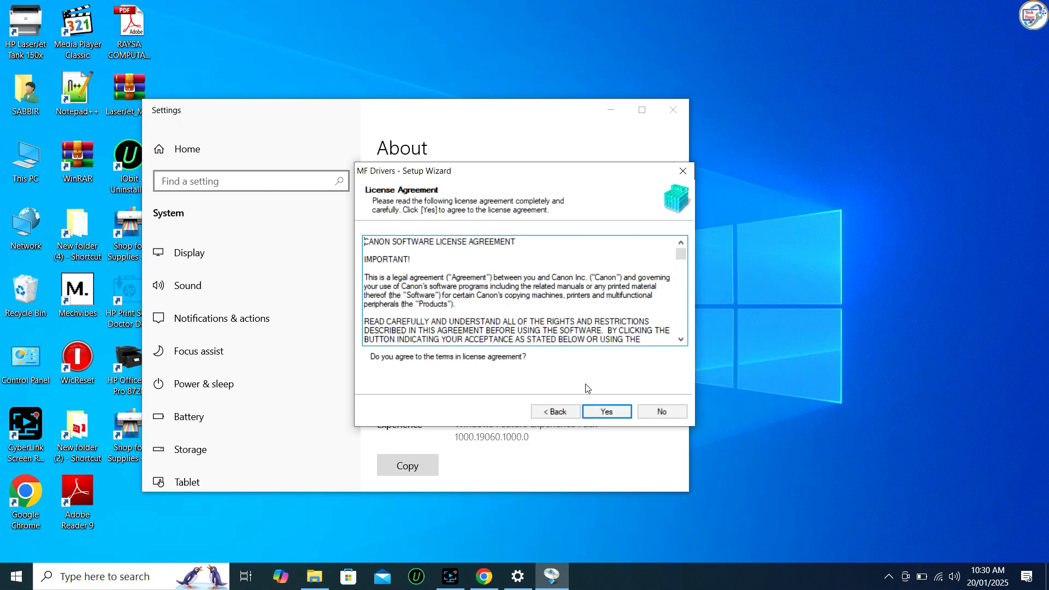
pyautogui.click(606, 412)
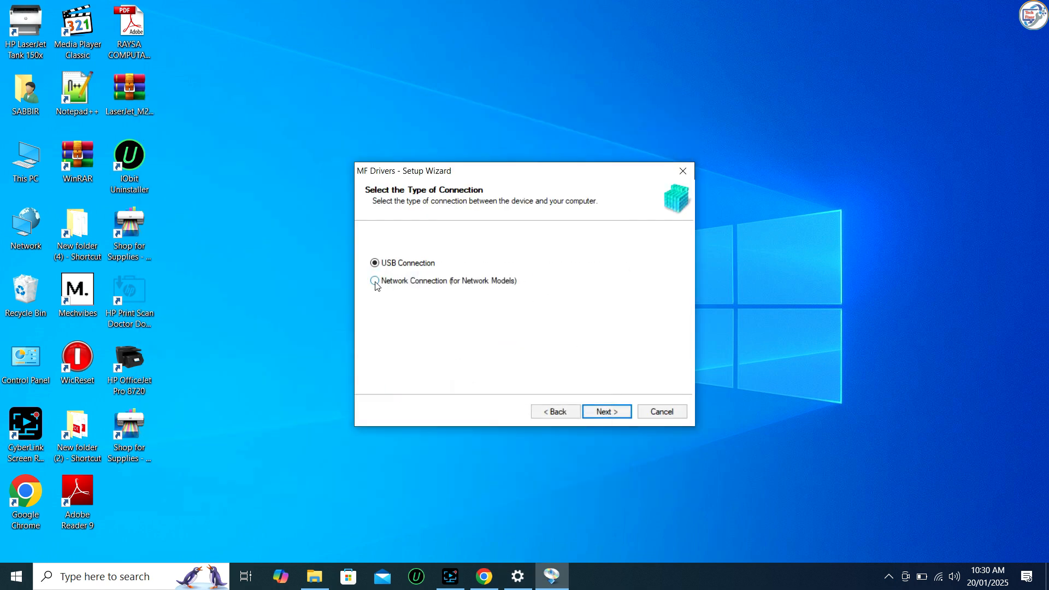
pyautogui.click(373, 280)
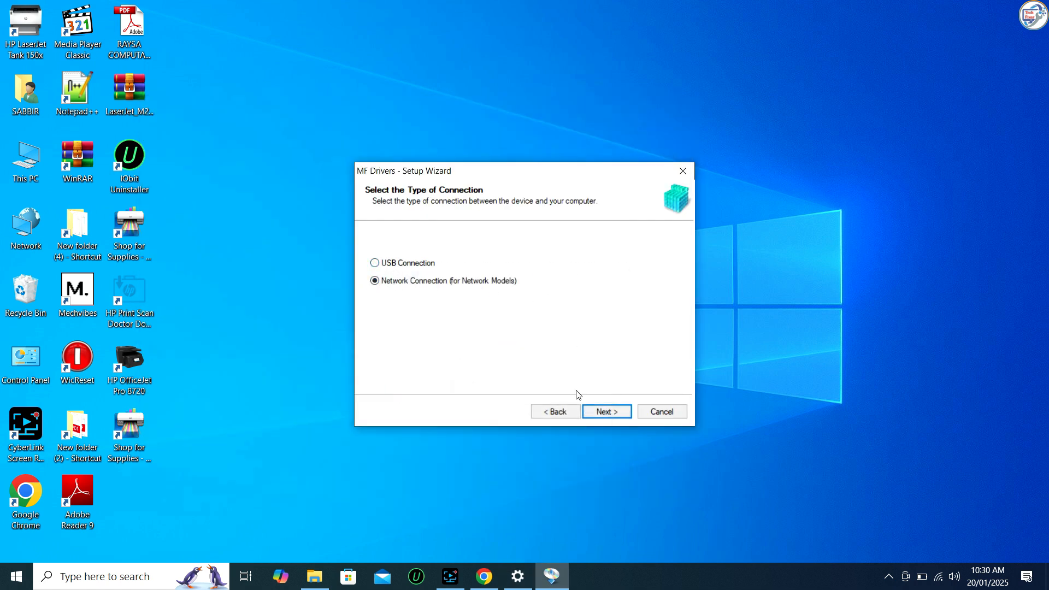
pyautogui.click(607, 412)
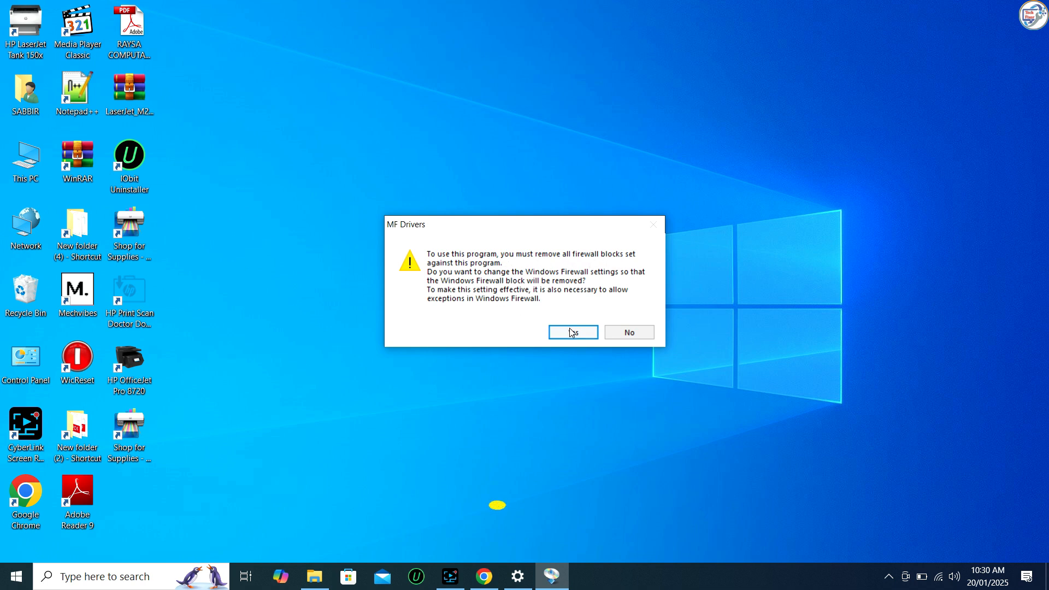
# Allow the firewall exception and select the discovered MF8200C Series printer.
pyautogui.click(573, 332)
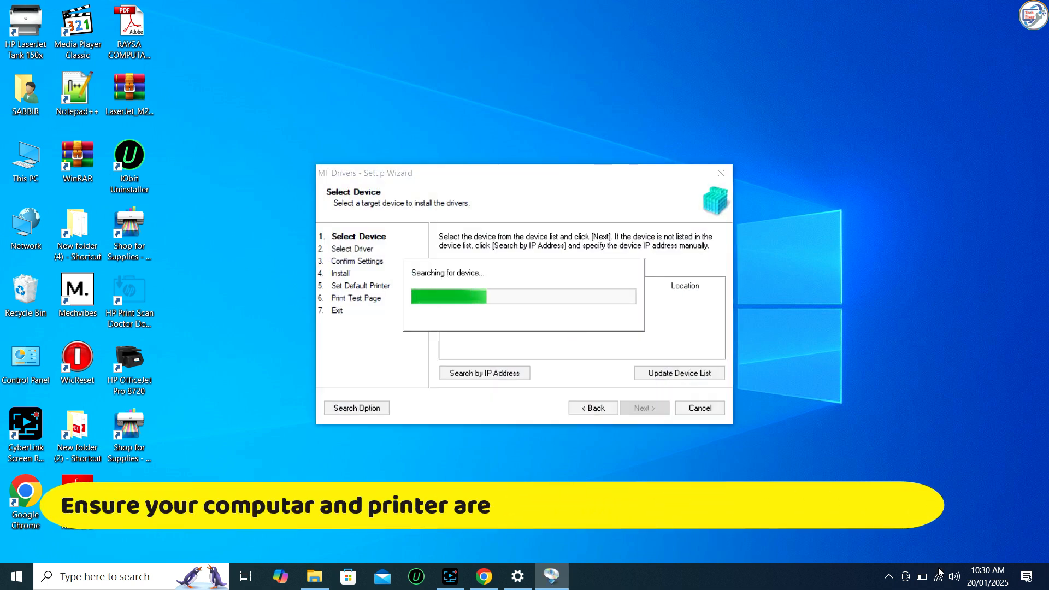
pyautogui.click(940, 576)
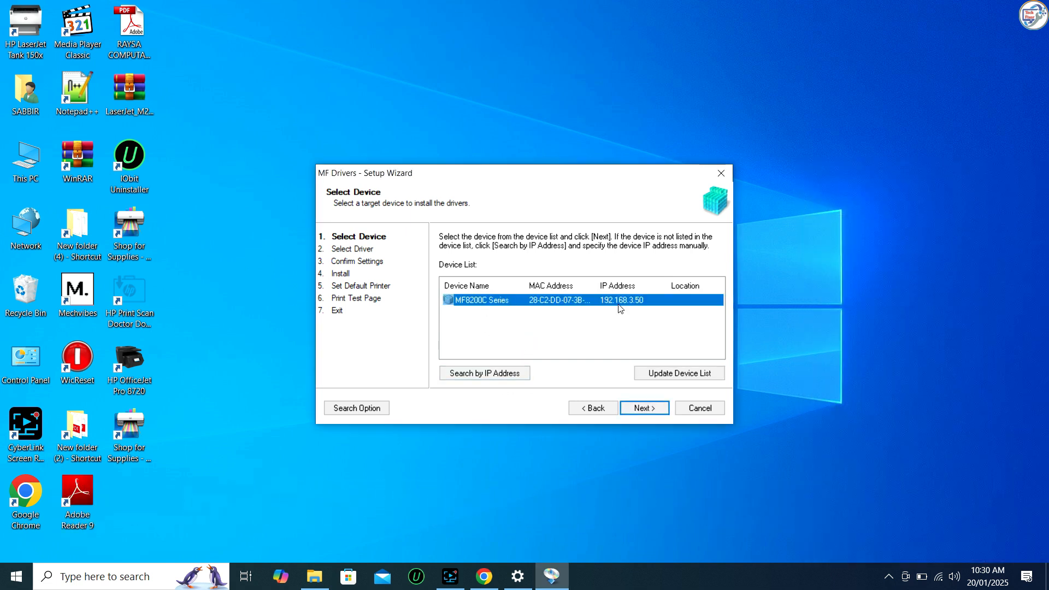
pyautogui.click(644, 408)
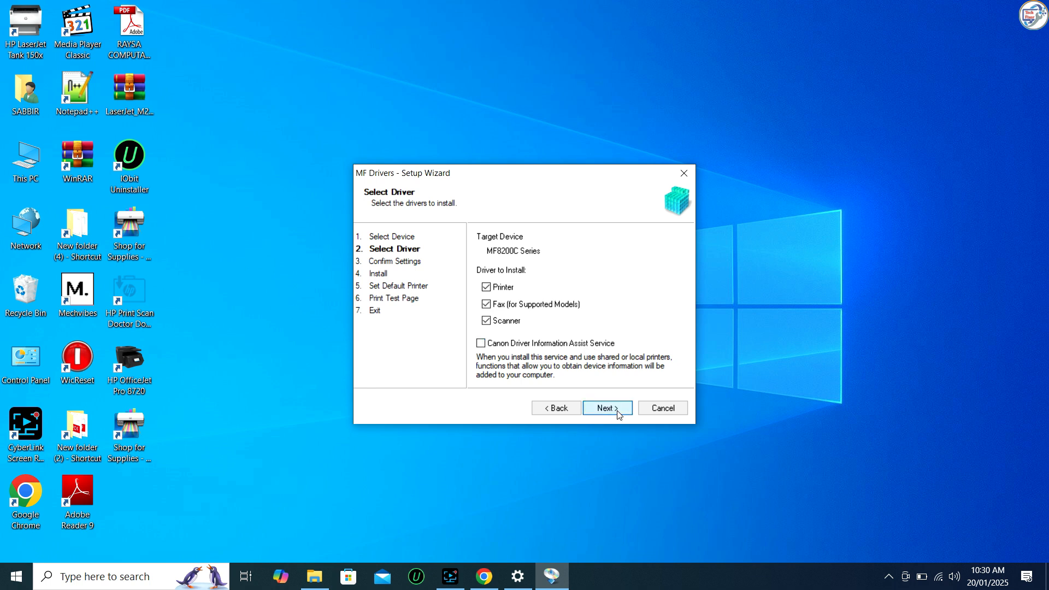
# Accept the Printer, Fax and Scanner drivers and default names, then start installing.
pyautogui.click(607, 408)
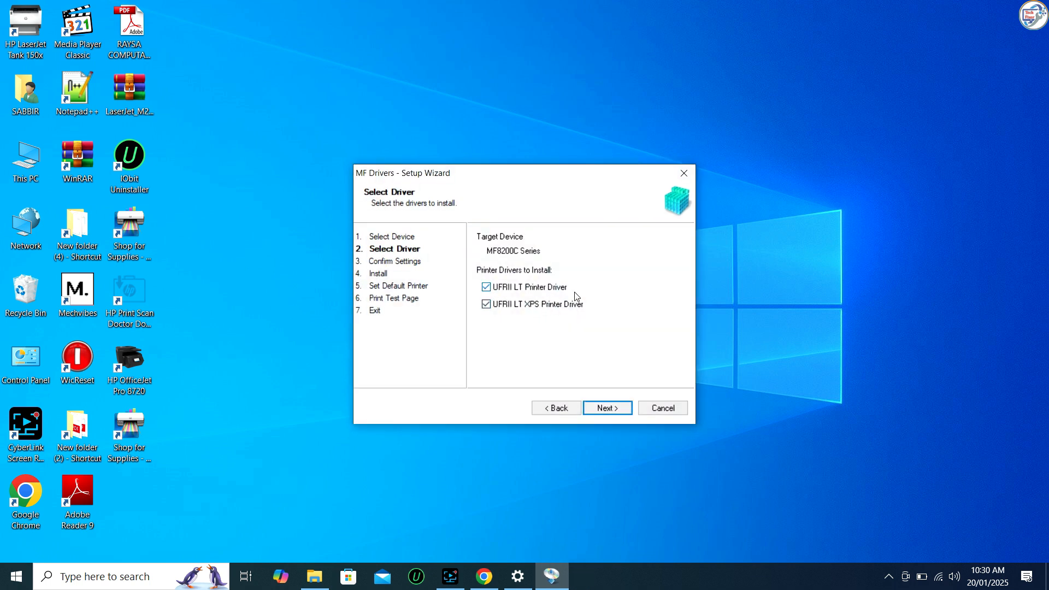
pyautogui.click(607, 407)
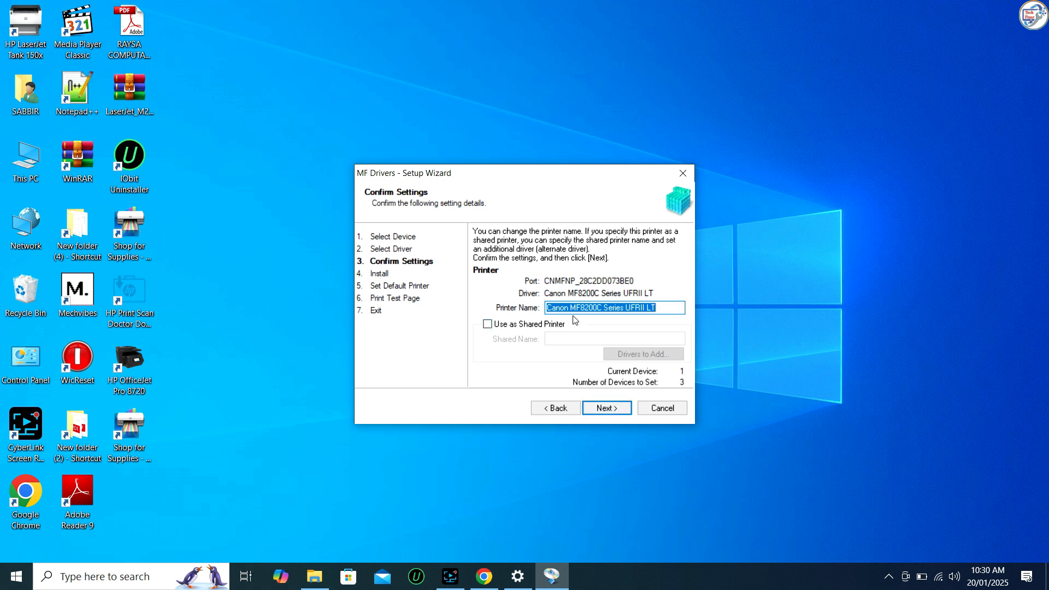
pyautogui.moveTo(503, 334)
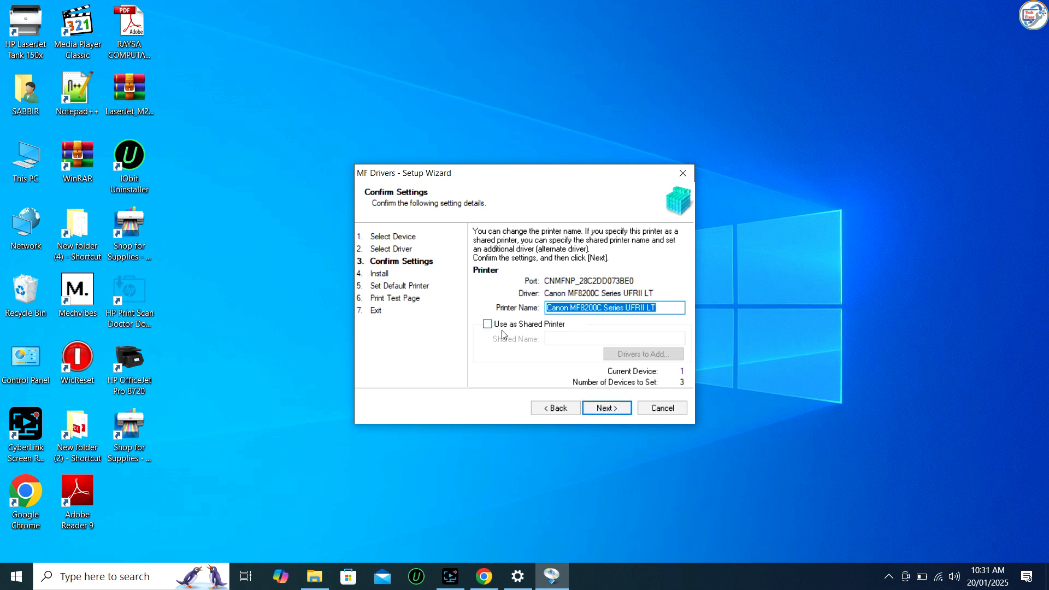
pyautogui.click(606, 408)
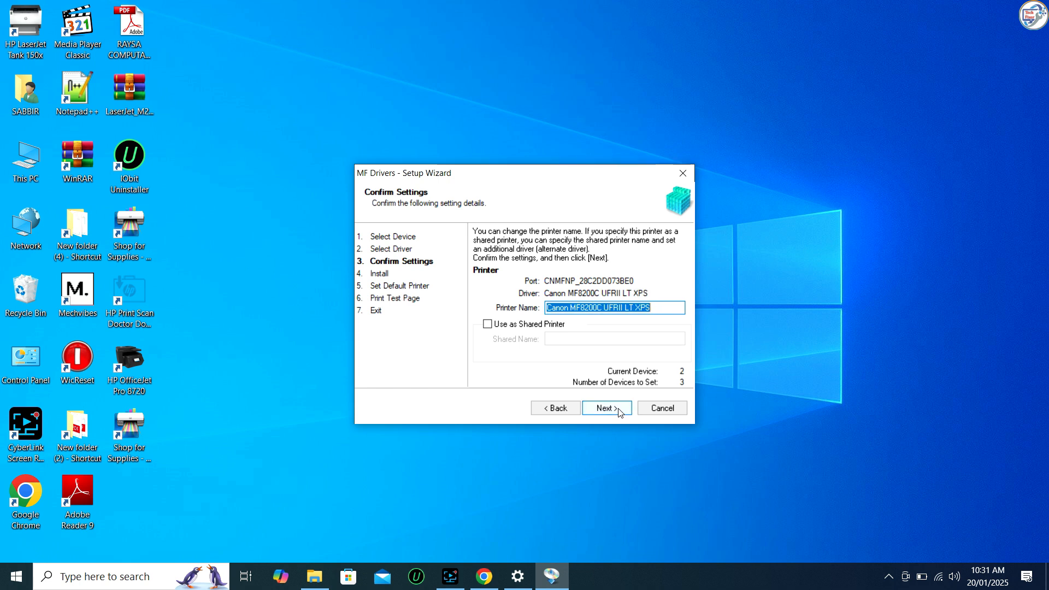
pyautogui.click(607, 408)
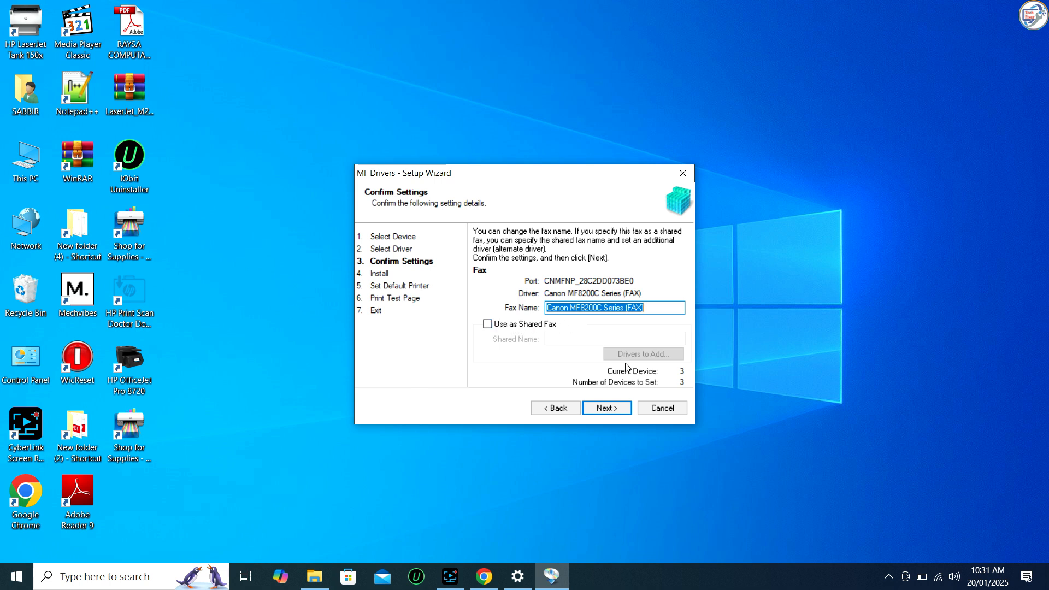
pyautogui.click(606, 407)
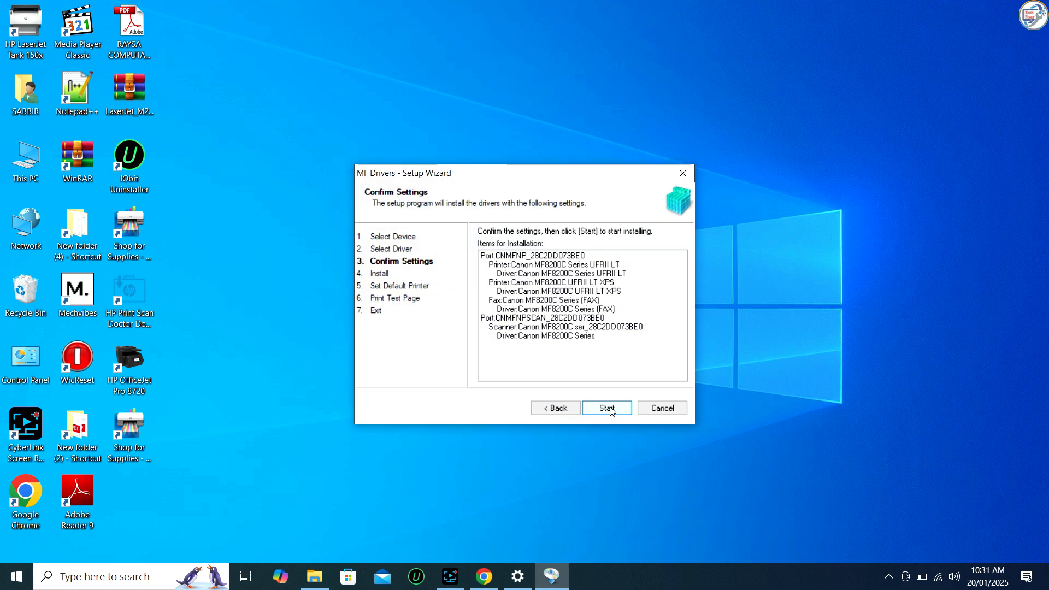
pyautogui.click(606, 408)
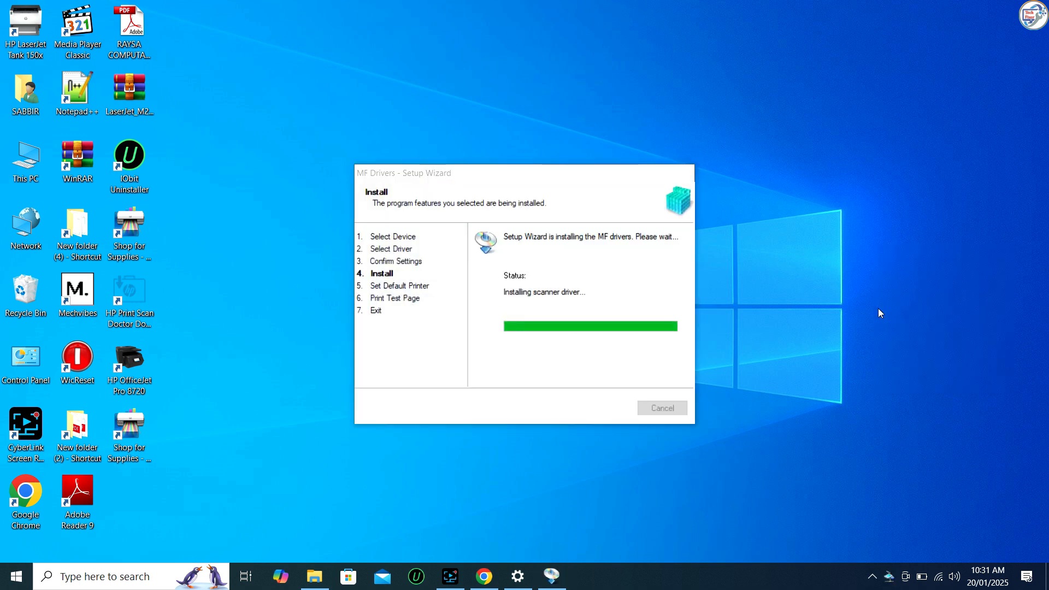
pyautogui.moveTo(897, 310)
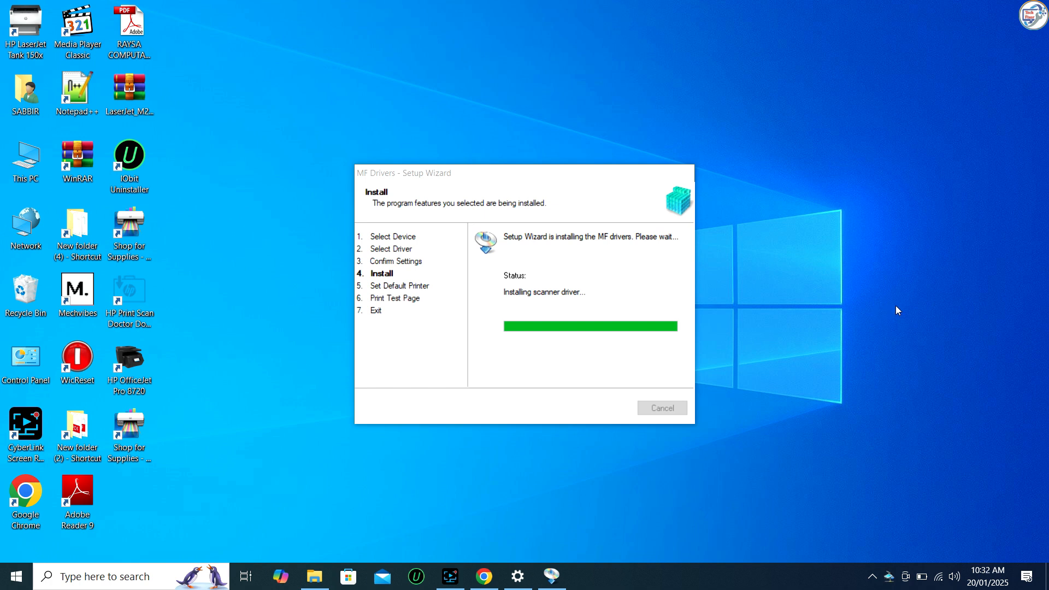